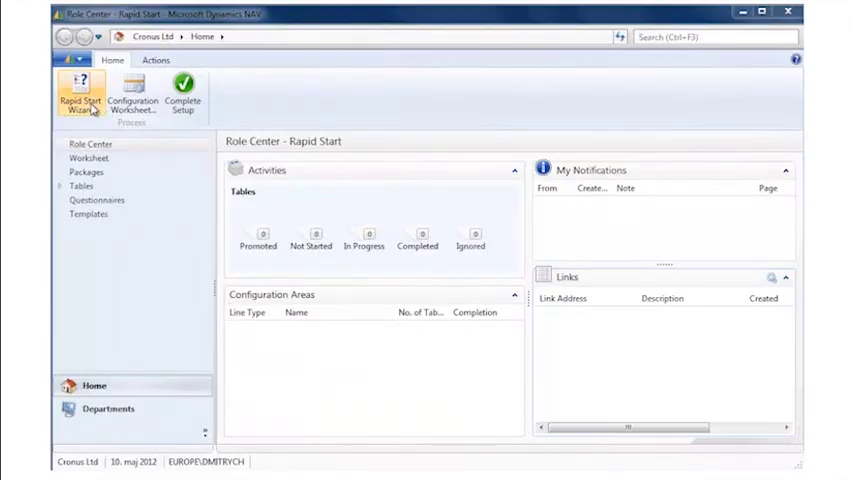
- Start the RapidStart wizard and name the company Cronus Company
{"action": "left_click", "coordinate": [80, 96]}
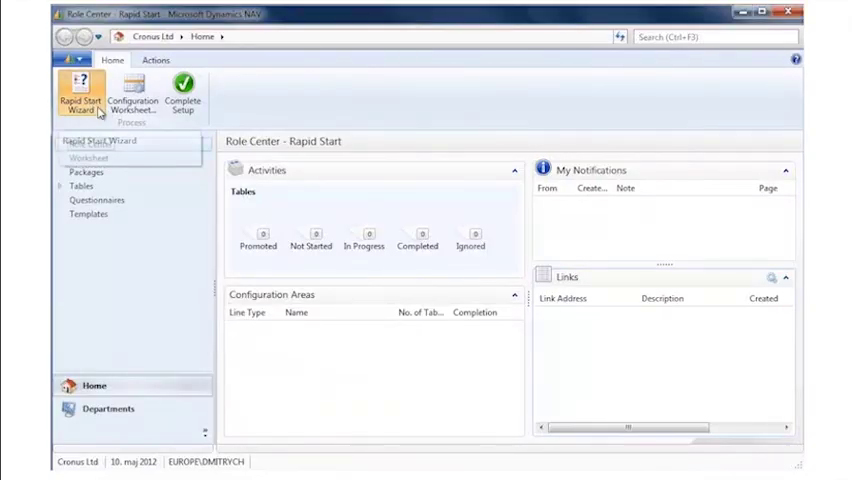
{"action": "left_click", "coordinate": [80, 96]}
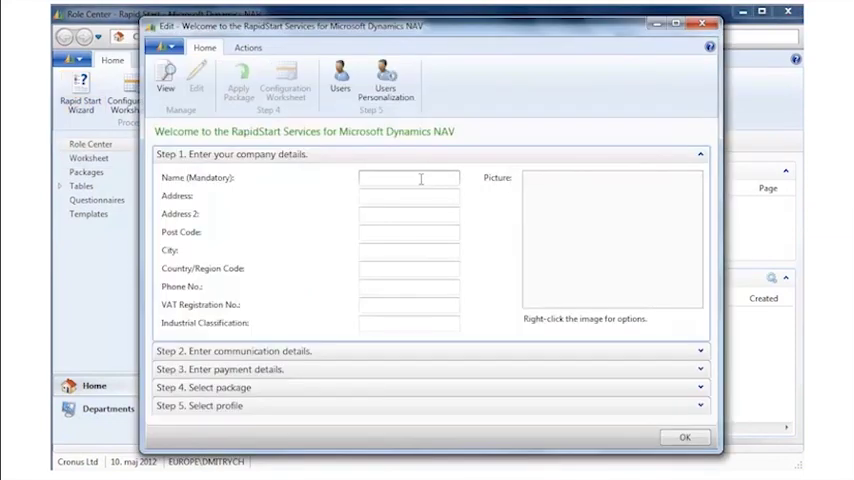
{"action": "type", "text": "Cronus C"}
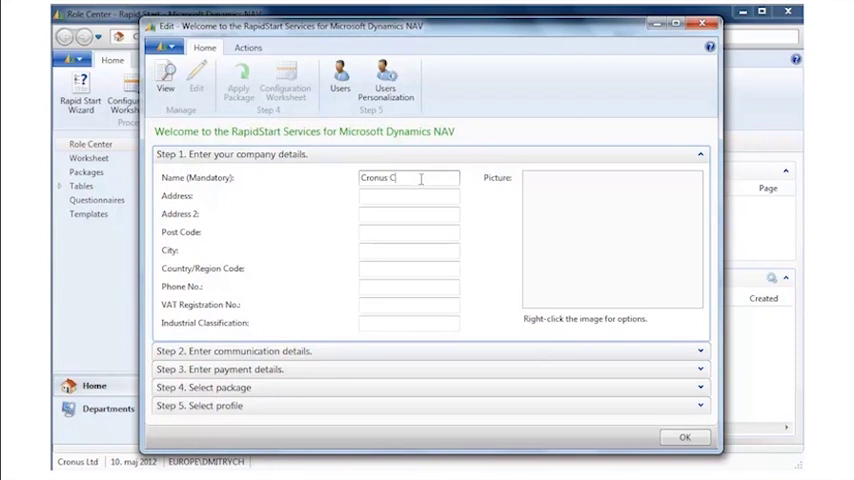
{"action": "type", "text": "ompany"}
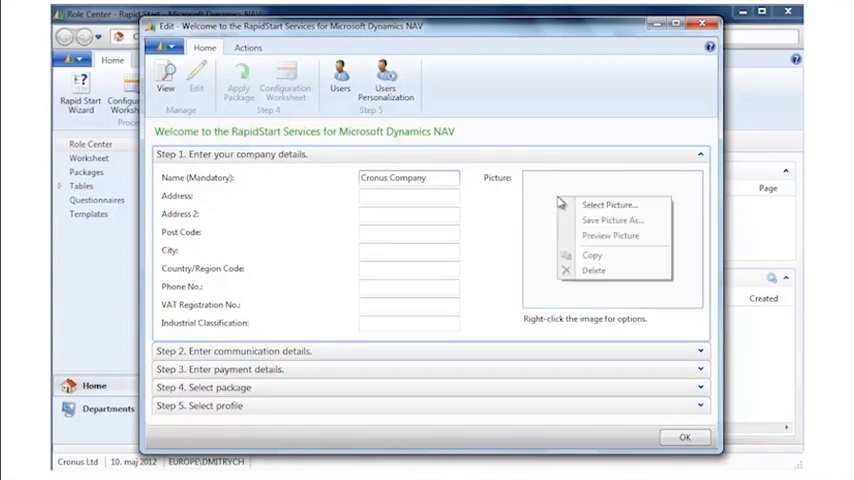
- Load Logo.bmp as the company picture
{"action": "left_click", "coordinate": [600, 212]}
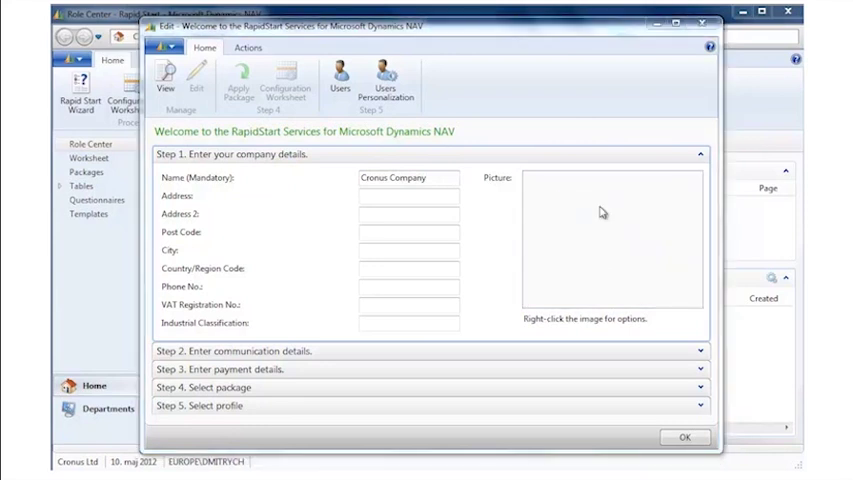
{"action": "right_click", "coordinate": [610, 240]}
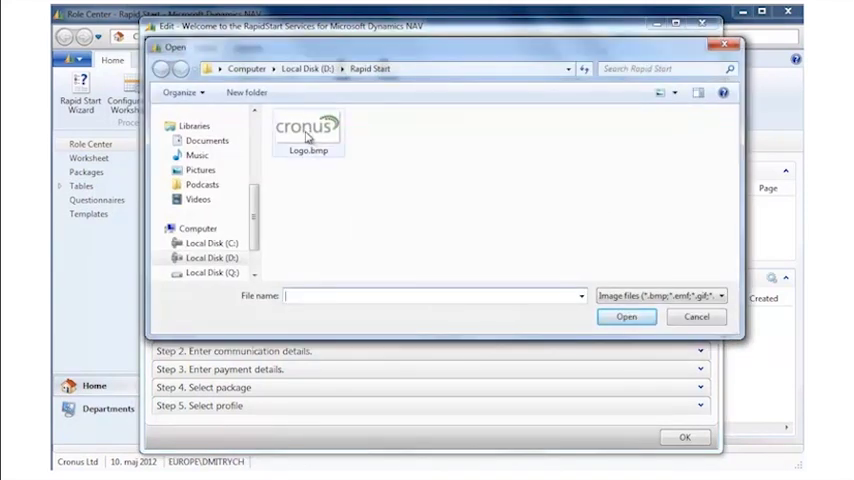
{"action": "left_click", "coordinate": [308, 136]}
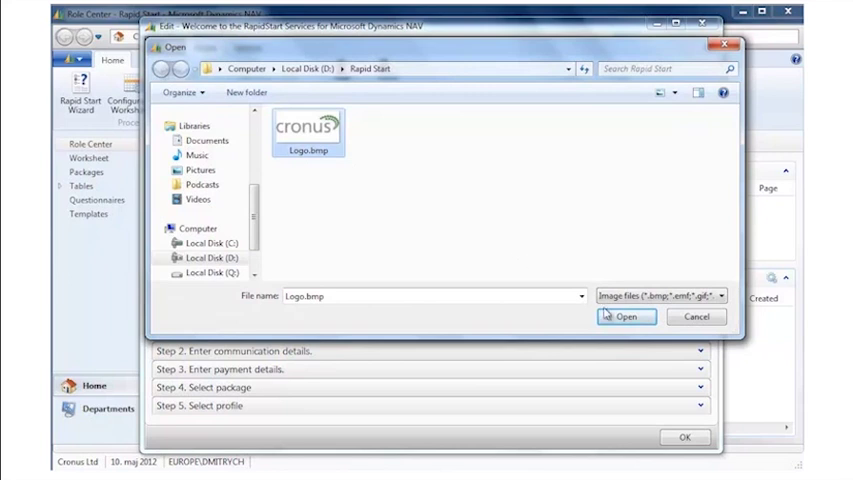
{"action": "left_click", "coordinate": [624, 316]}
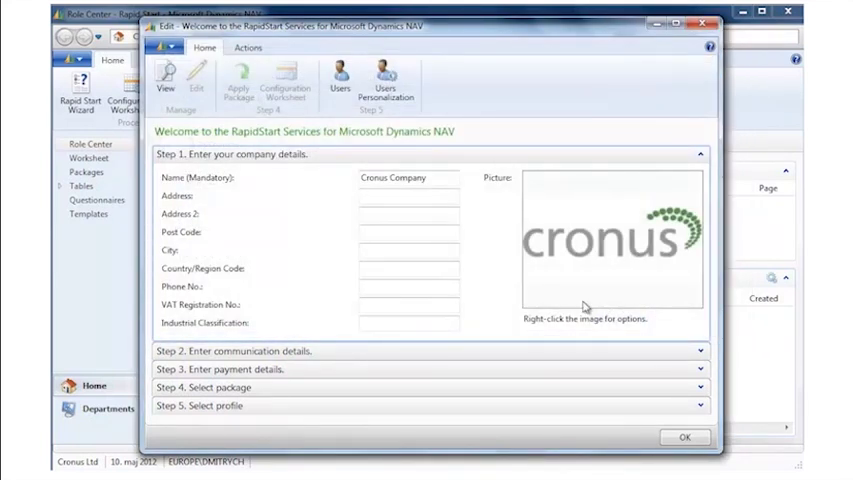
- Enter the address 5th Street and a VAT registration number starting GB 777
{"action": "left_click", "coordinate": [408, 196]}
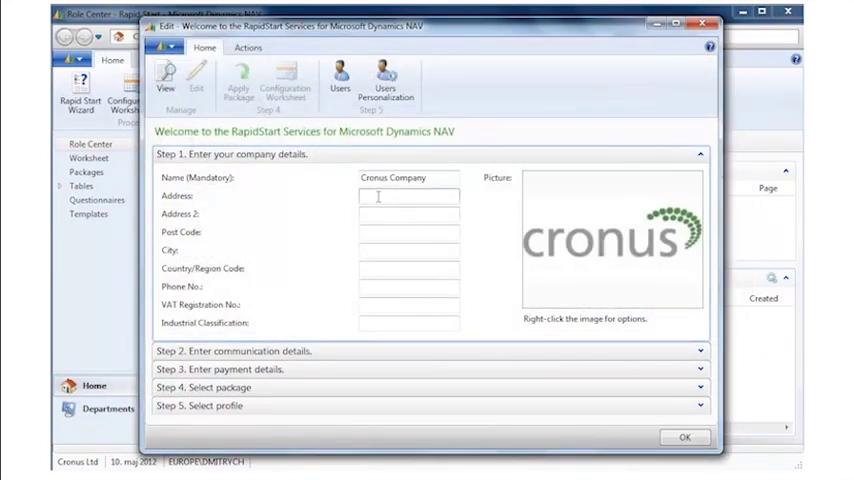
{"action": "type", "text": "5th"}
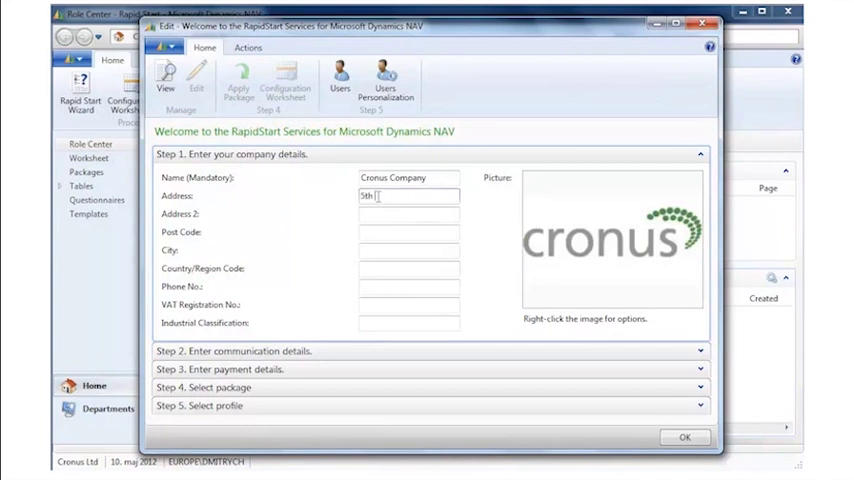
{"action": "type", "text": "Street"}
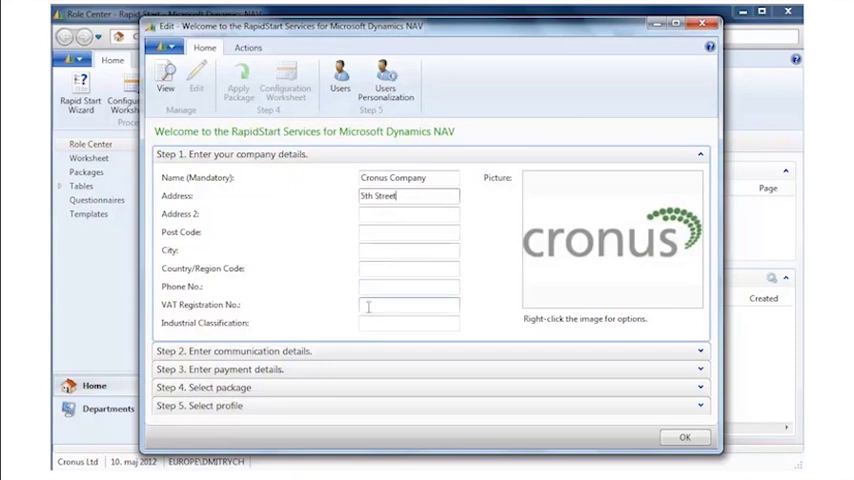
{"action": "type", "text": "GB7"}
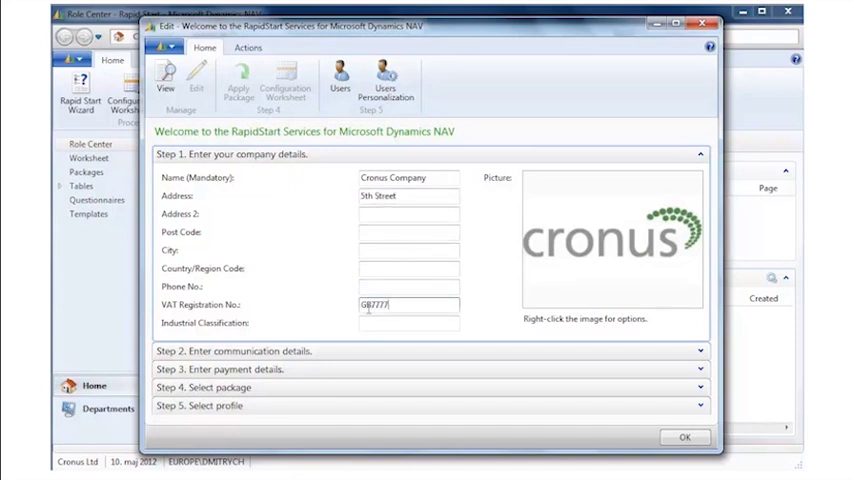
{"action": "type", "text": "777"}
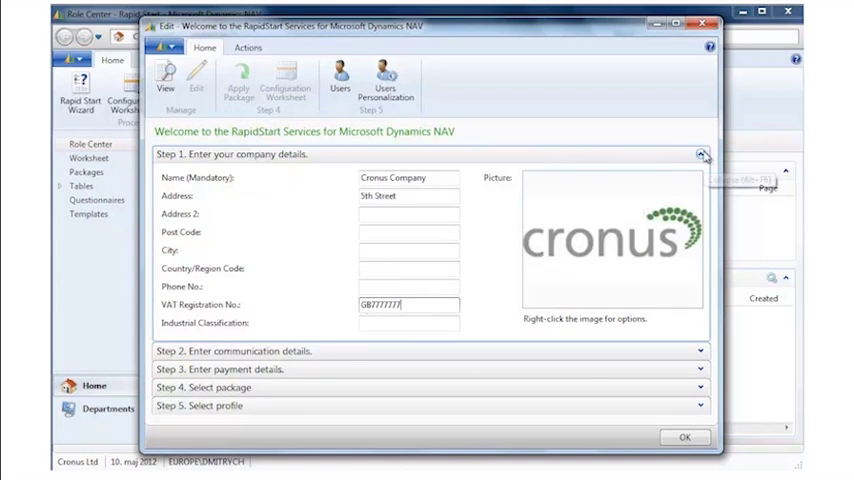
- Fill the communication details with phone number 5550-4545 and fold the step away
{"action": "left_click", "coordinate": [700, 154]}
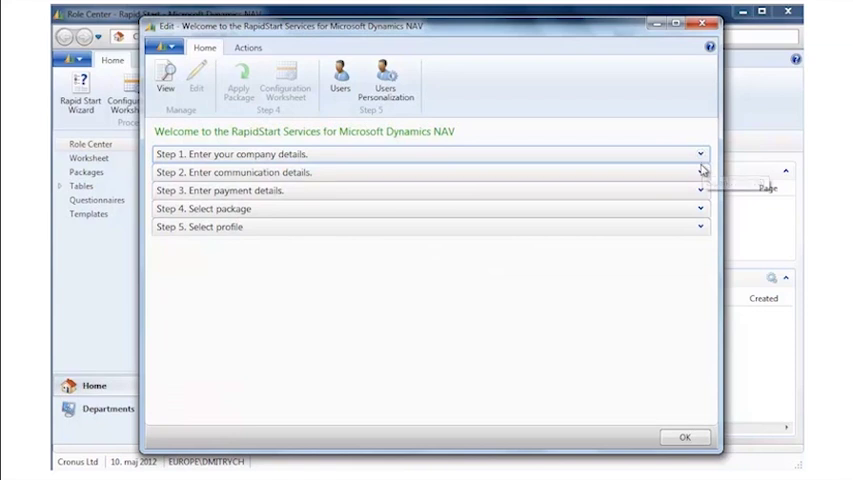
{"action": "left_click", "coordinate": [700, 172]}
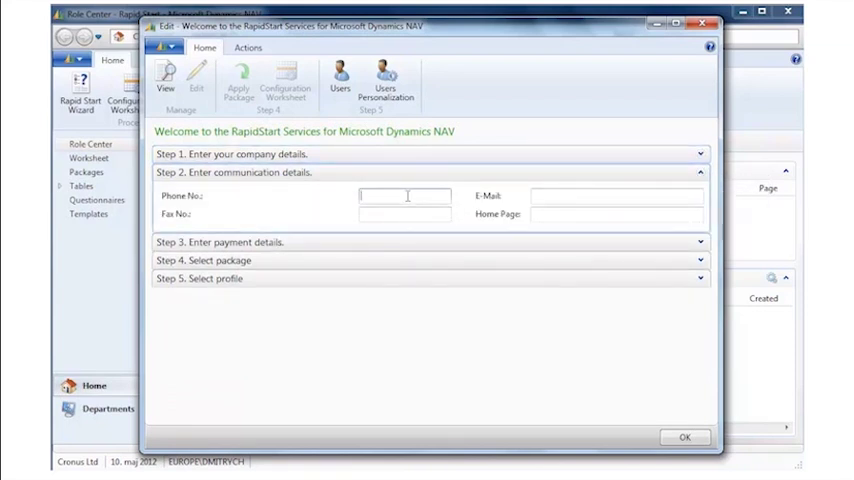
{"action": "type", "text": "5550"}
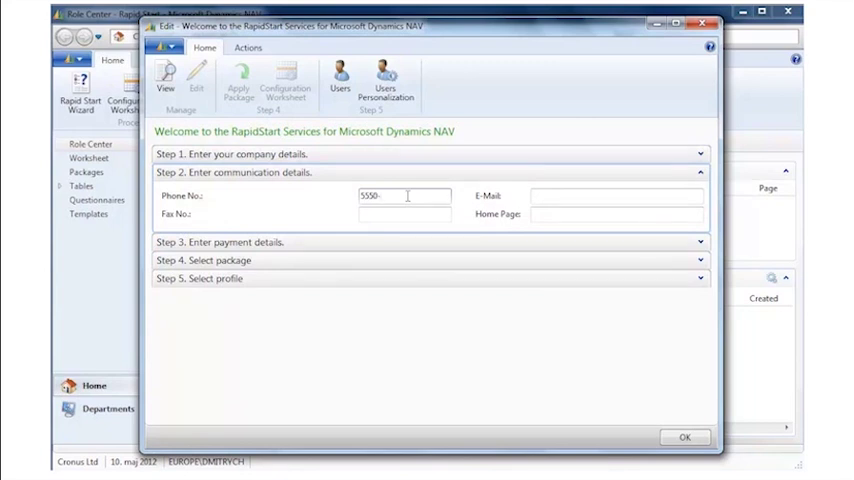
{"action": "type", "text": "-4545"}
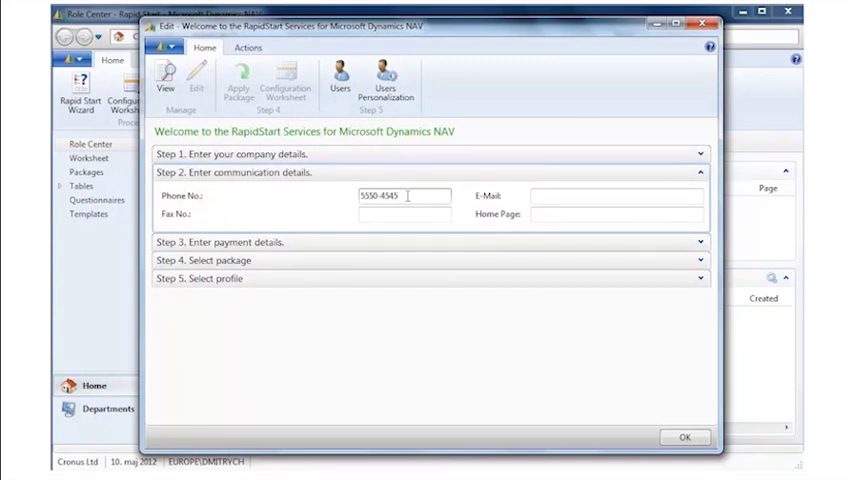
{"action": "mouse_move", "coordinate": [700, 176]}
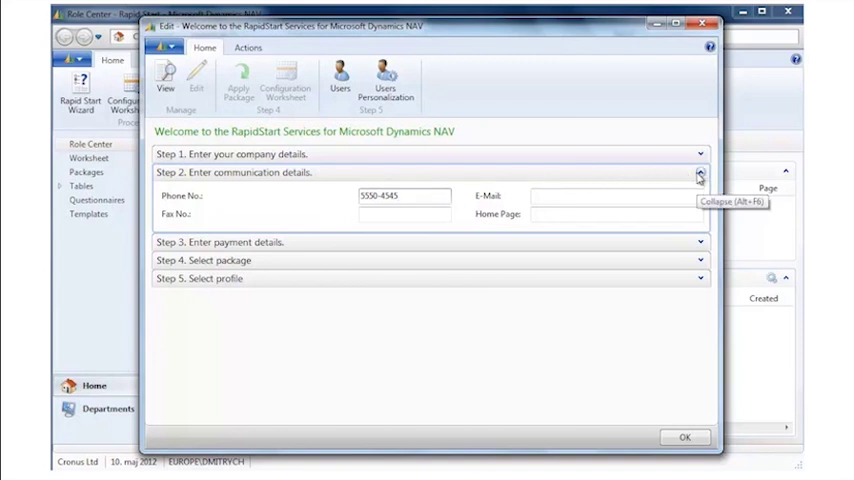
{"action": "left_click", "coordinate": [700, 172]}
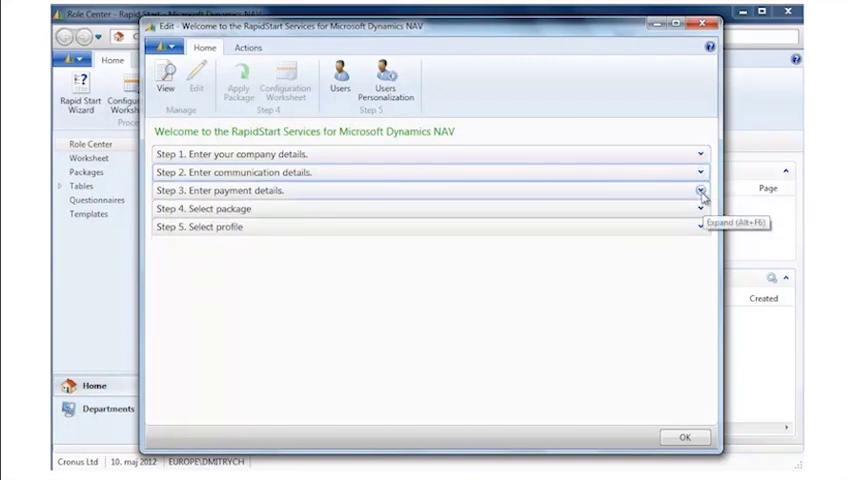
{"action": "left_click", "coordinate": [700, 190]}
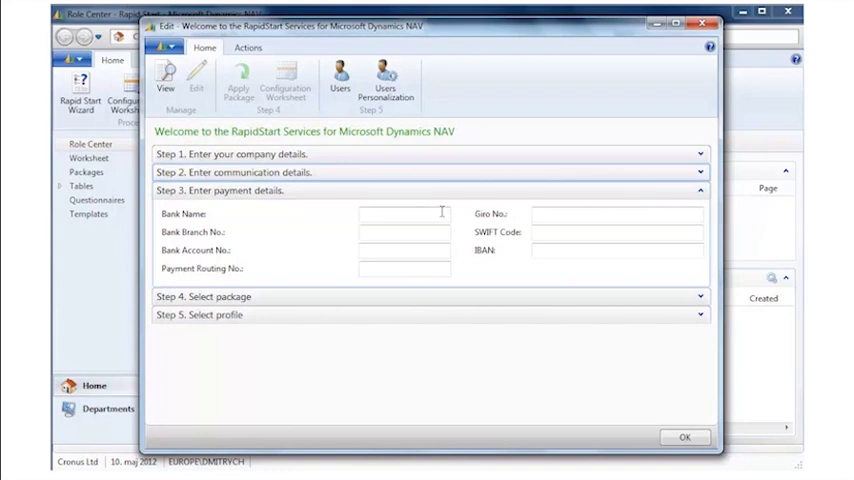
{"action": "type", "text": "New Bank"}
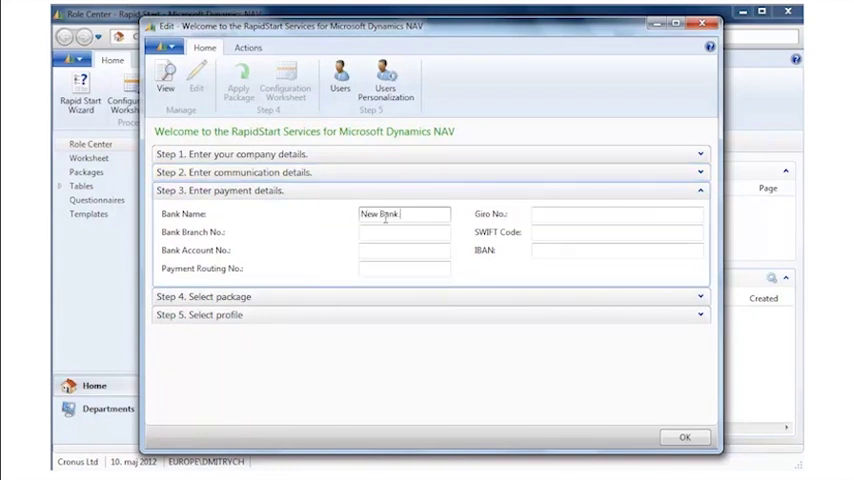
{"action": "type", "text": "of London"}
{"action": "left_click", "coordinate": [404, 250]}
{"action": "type", "text": "31"}
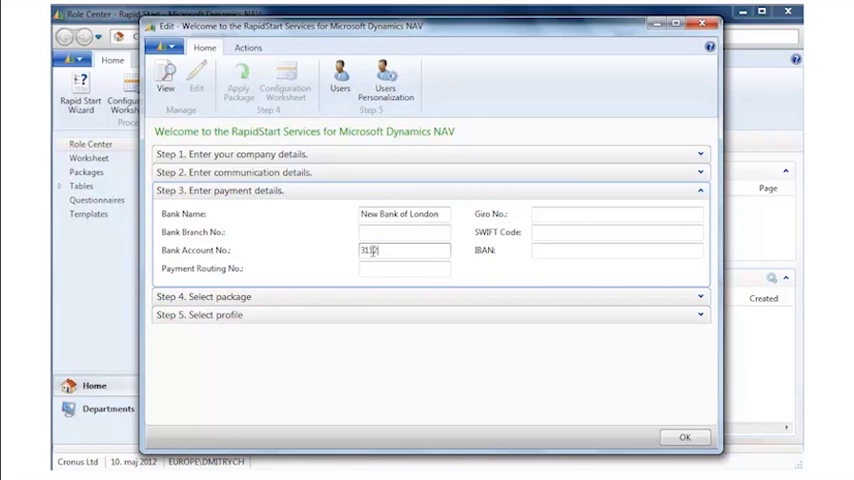
{"action": "type", "text": "5757"}
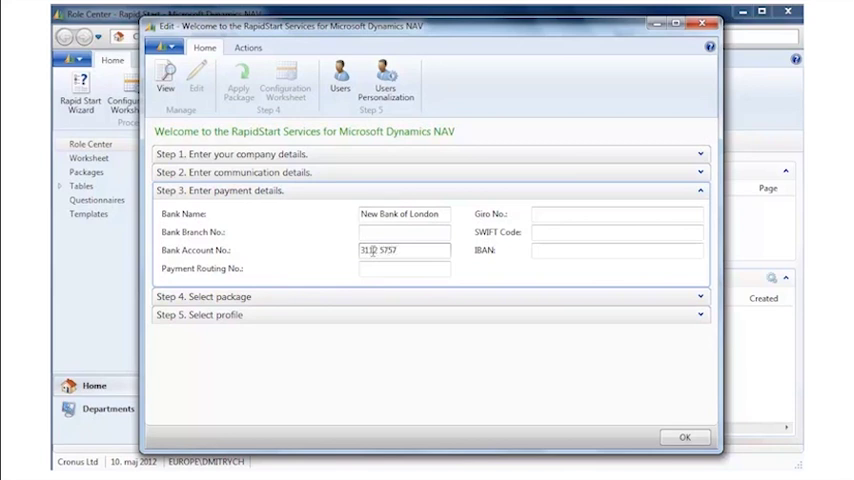
{"action": "type", "text": "897"}
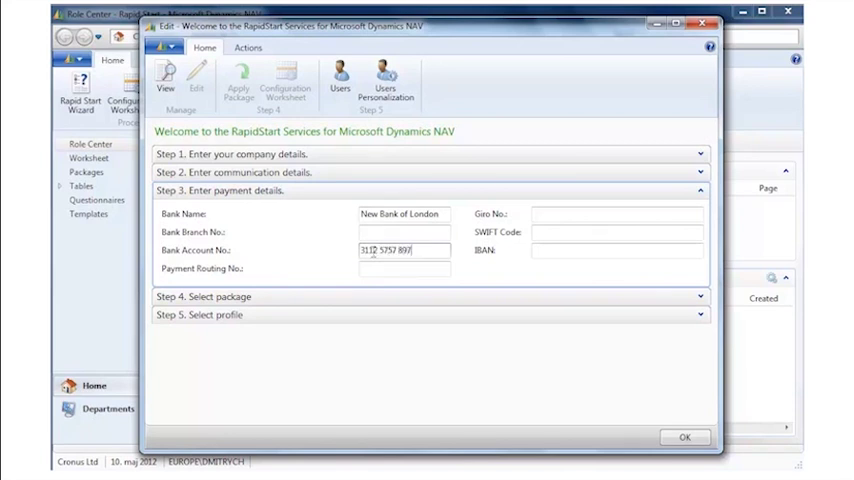
{"action": "left_click", "coordinate": [700, 190]}
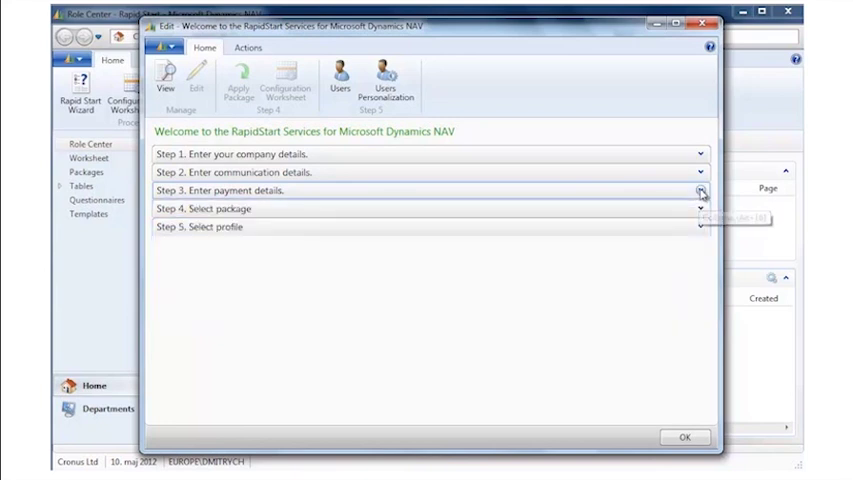
- Select the NAV 2013 W1 Basic package and apply it, acknowledging 81 tables processed with 0 errors
{"action": "left_click", "coordinate": [700, 208]}
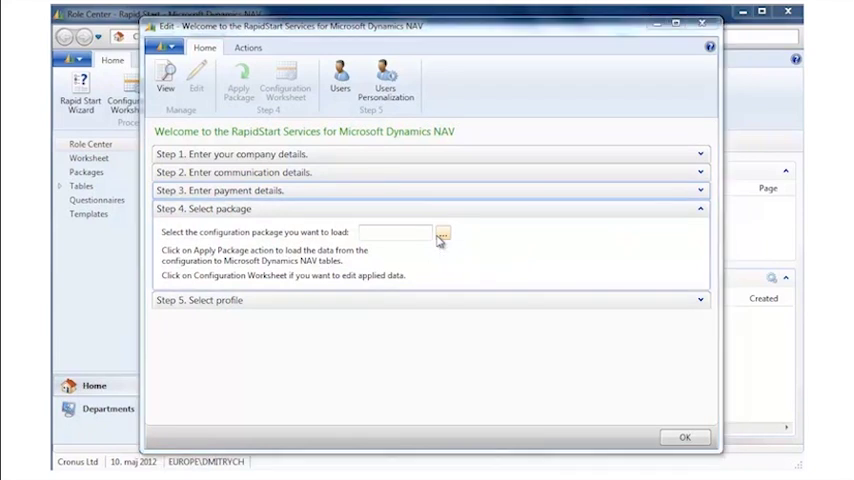
{"action": "left_click", "coordinate": [442, 232]}
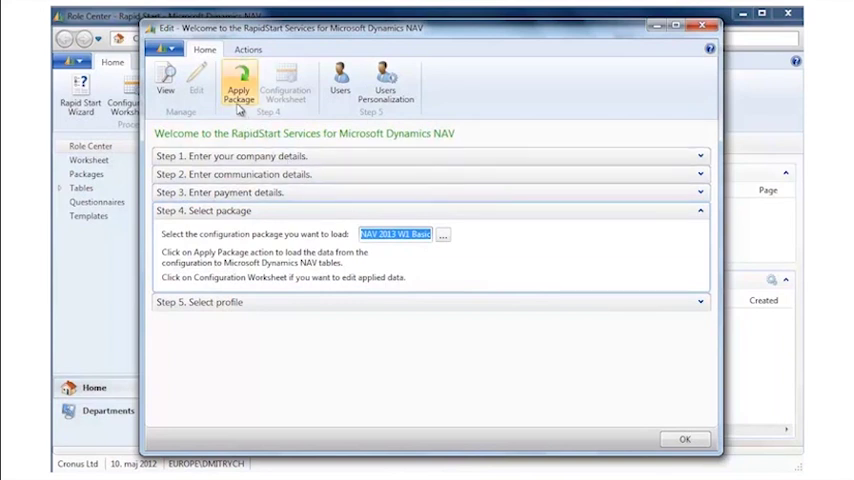
{"action": "mouse_move", "coordinate": [238, 90]}
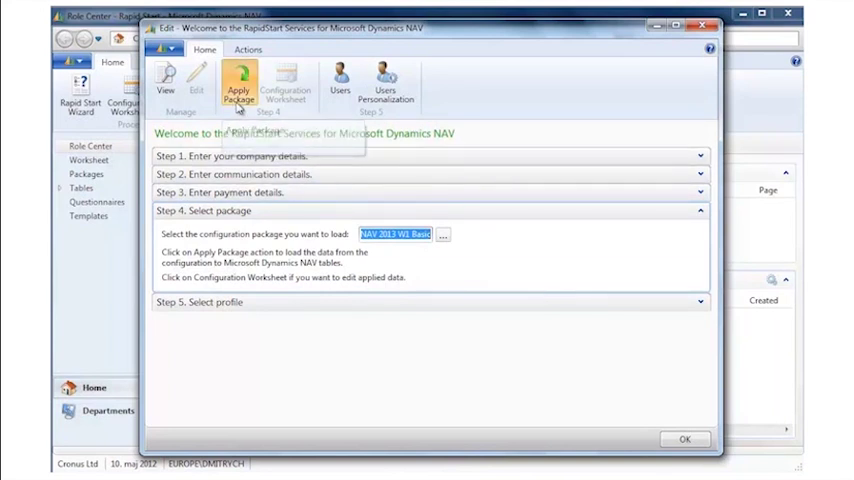
{"action": "left_click", "coordinate": [238, 88]}
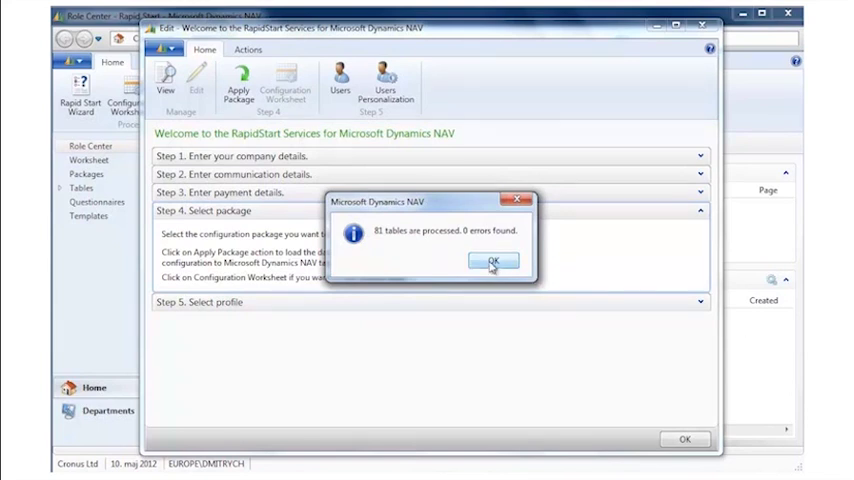
{"action": "left_click", "coordinate": [492, 260]}
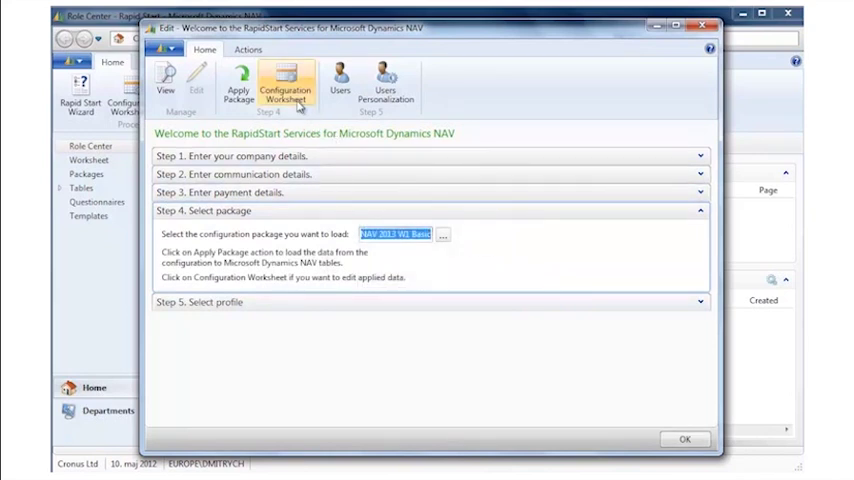
- From the configuration worksheet import Customer data from the CUSTOMERS.xlsx template
{"action": "left_click", "coordinate": [288, 84]}
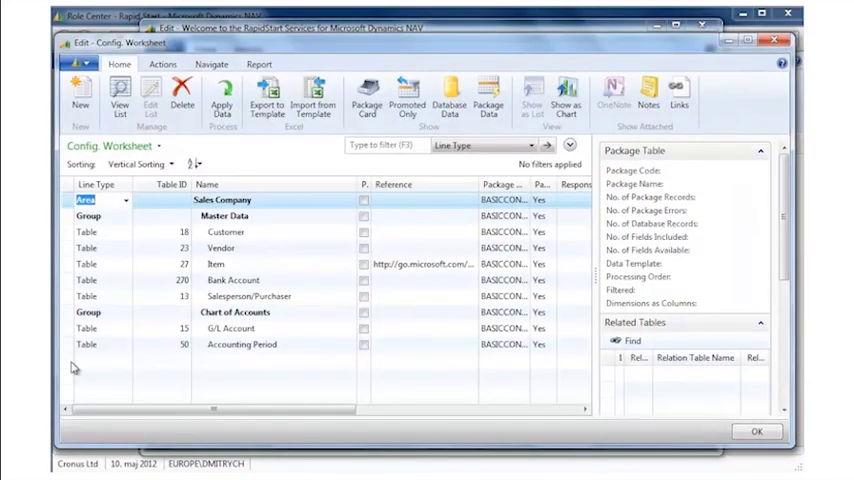
{"action": "mouse_move", "coordinate": [114, 364]}
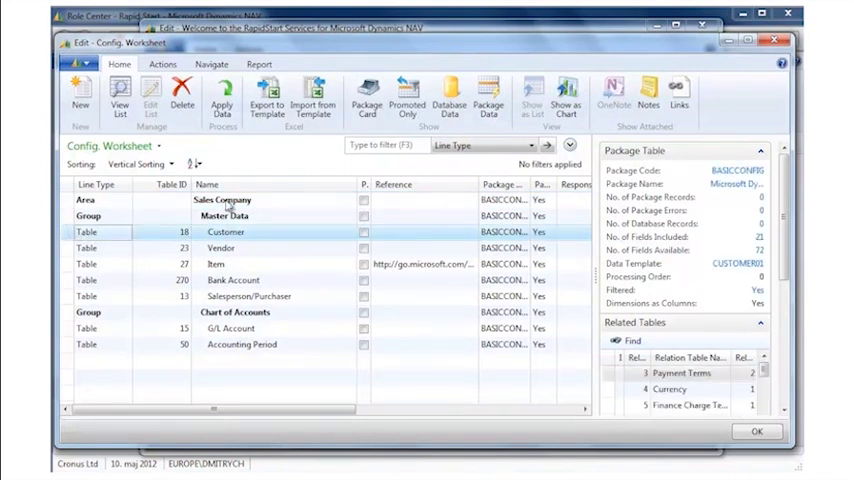
{"action": "left_click", "coordinate": [312, 96]}
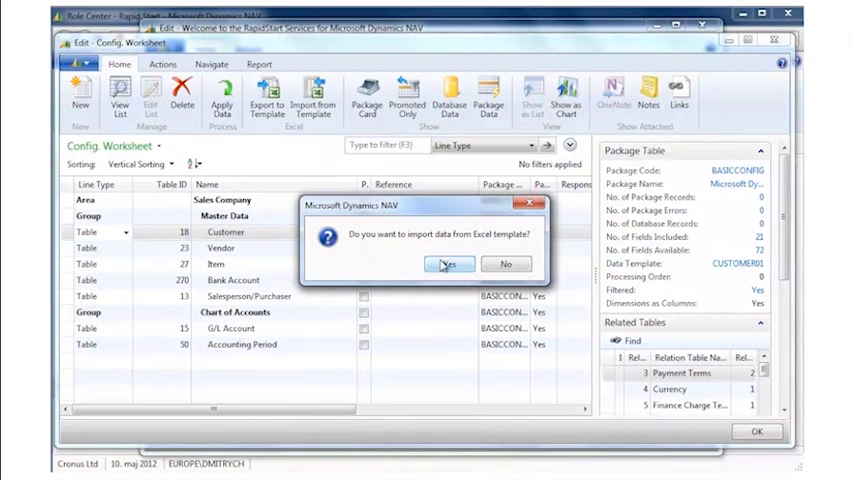
{"action": "left_click", "coordinate": [448, 264]}
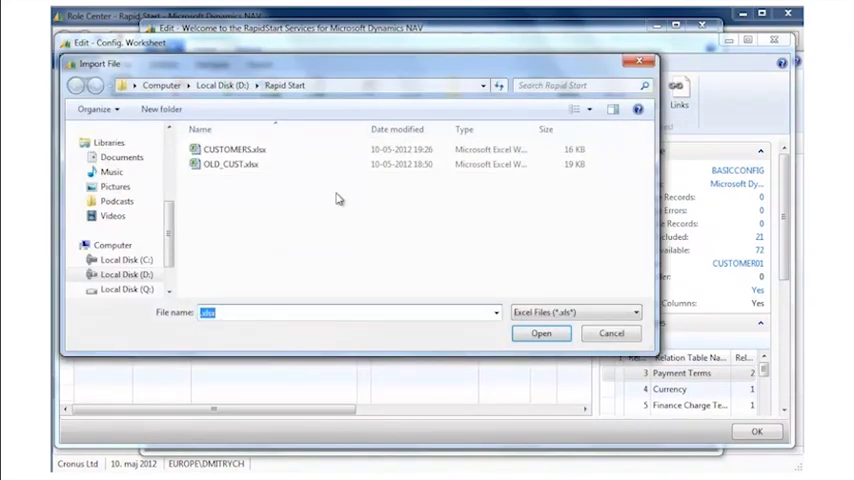
{"action": "left_click", "coordinate": [234, 148]}
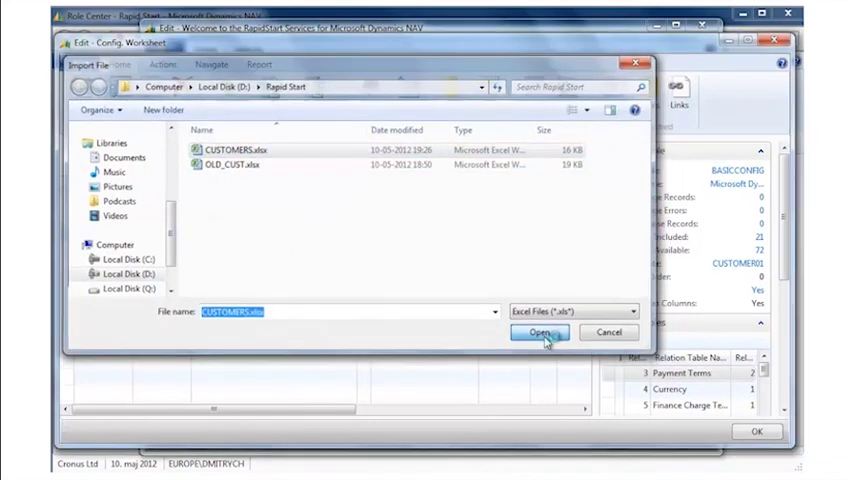
{"action": "left_click", "coordinate": [540, 332]}
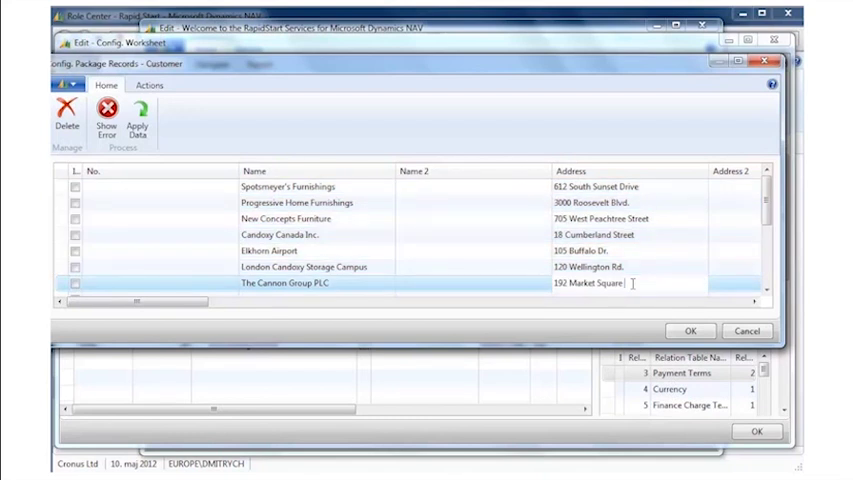
- Complete The Cannon Group PLC address with 'Ave' and accept the imported customer records
{"action": "type", "text": "Ave."}
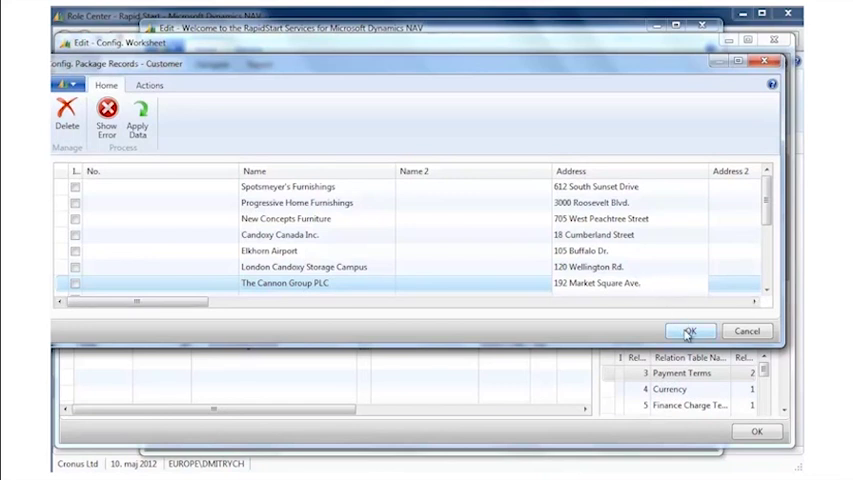
{"action": "left_click", "coordinate": [688, 332]}
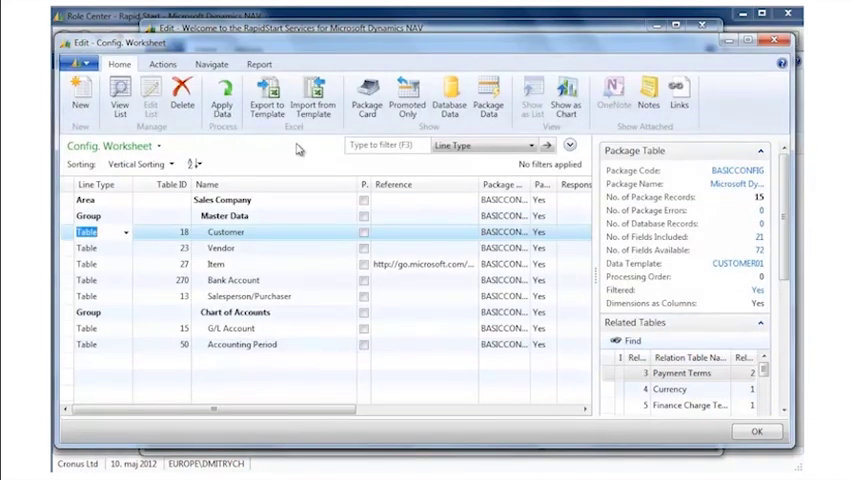
{"action": "mouse_move", "coordinate": [224, 96]}
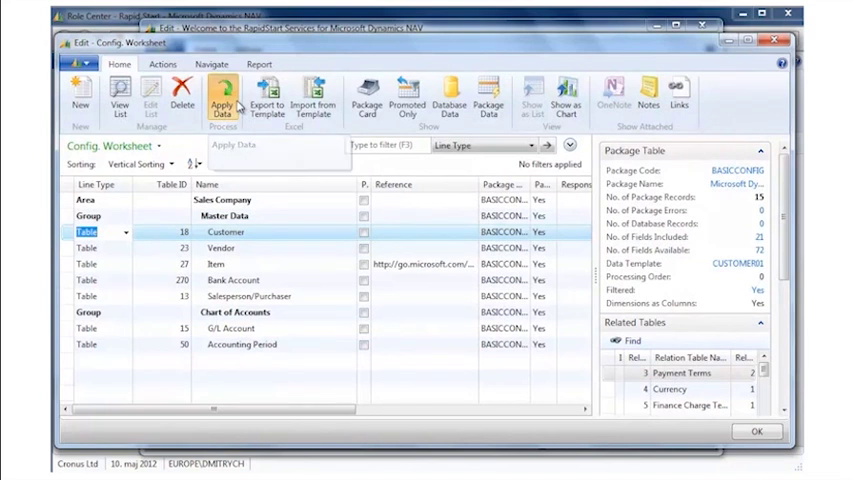
- Apply the package data to the Customer table and review the resulting customer list
{"action": "left_click", "coordinate": [222, 100]}
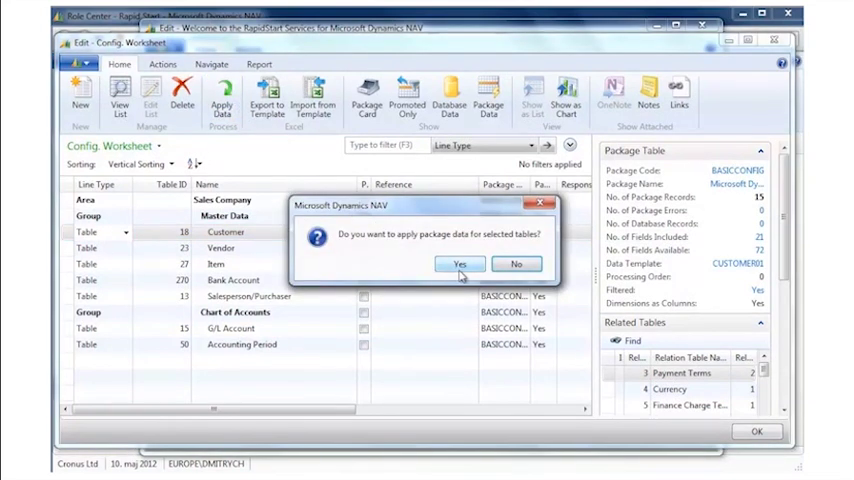
{"action": "left_click", "coordinate": [460, 264]}
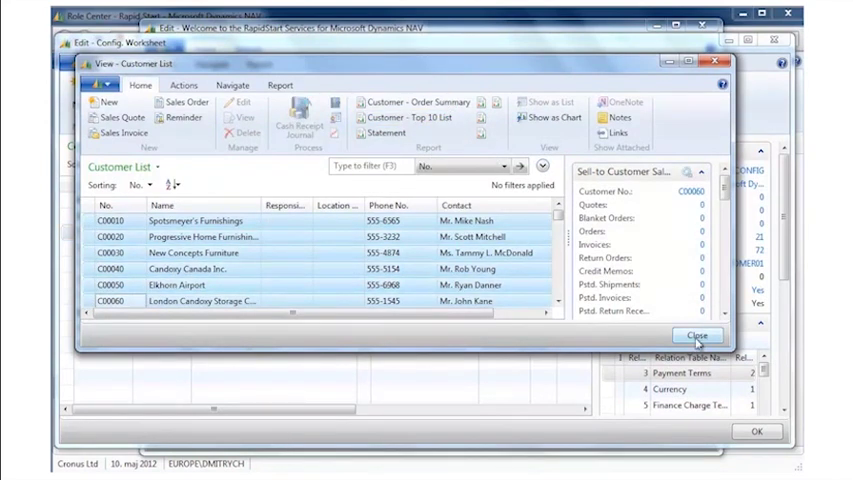
{"action": "left_click", "coordinate": [698, 336]}
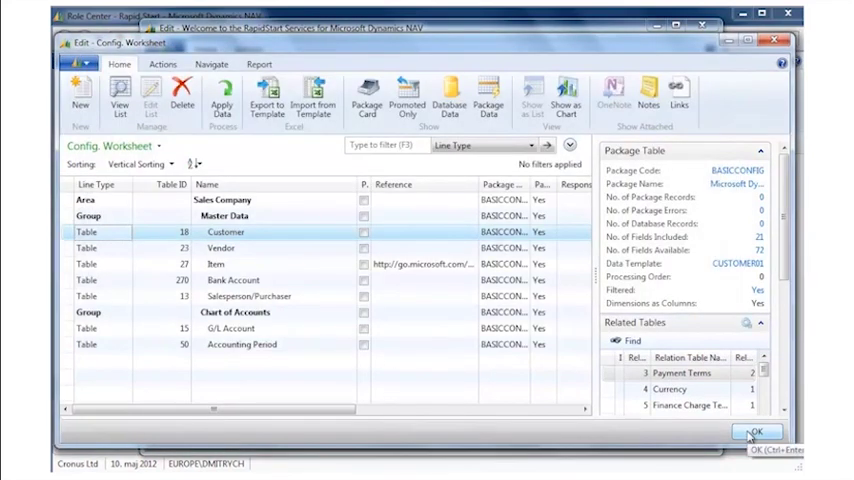
- Close the worksheet and finish setup with the PRESIDENT - SMALL BUSINESS profile
{"action": "left_click", "coordinate": [756, 432]}
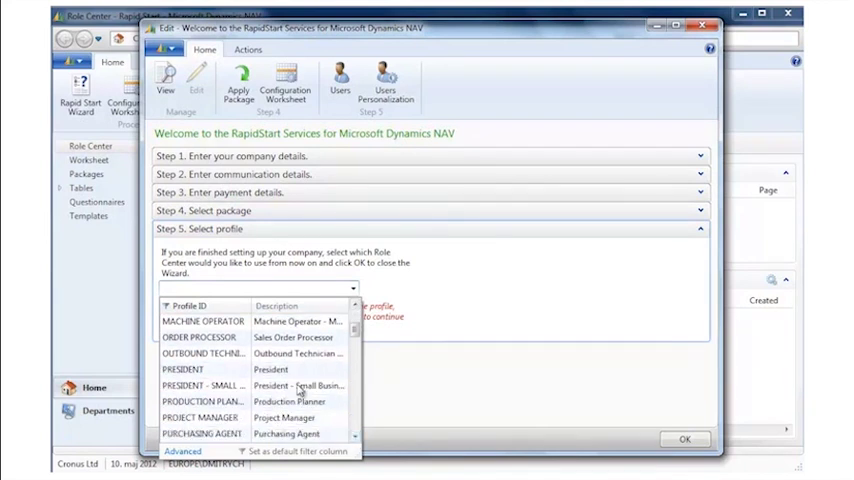
{"action": "left_click", "coordinate": [208, 384]}
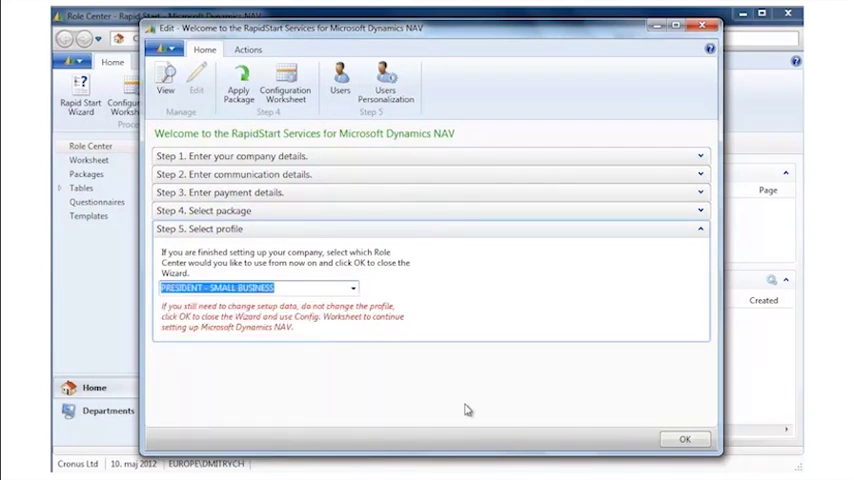
{"action": "left_click", "coordinate": [684, 440]}
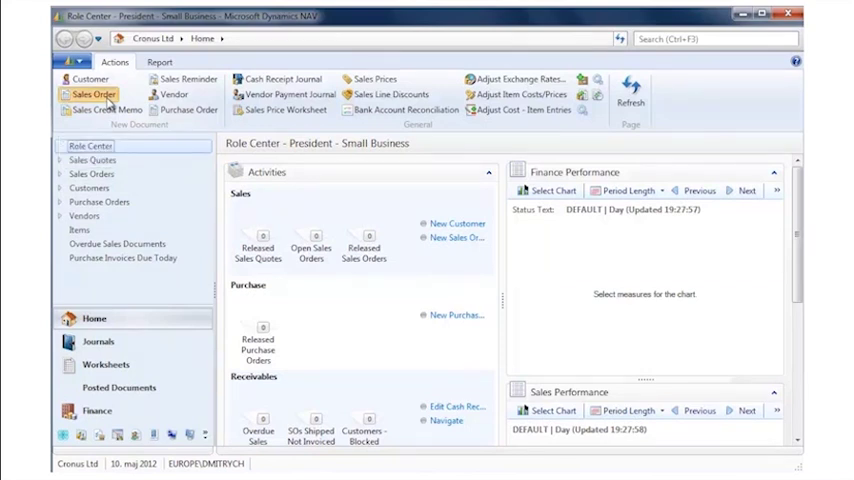
- Create a sales order for Progressive Home Furnishings with a G/L Account line and look up its account
{"action": "left_click", "coordinate": [92, 92]}
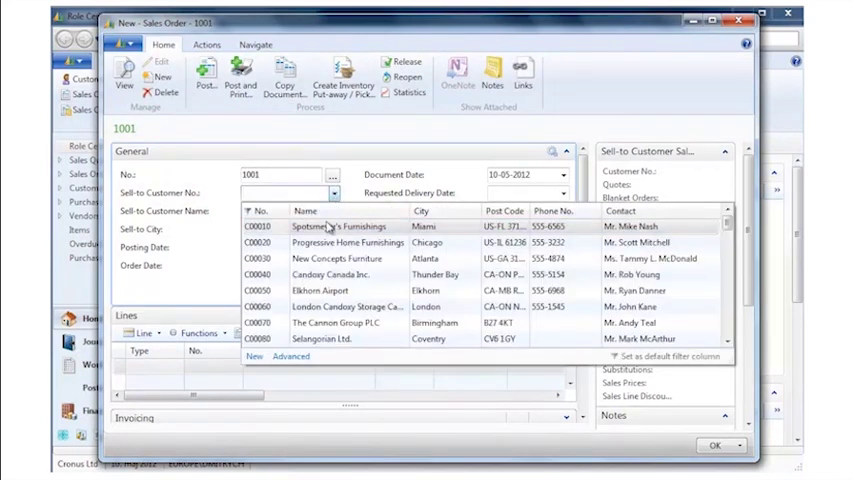
{"action": "left_click", "coordinate": [346, 242]}
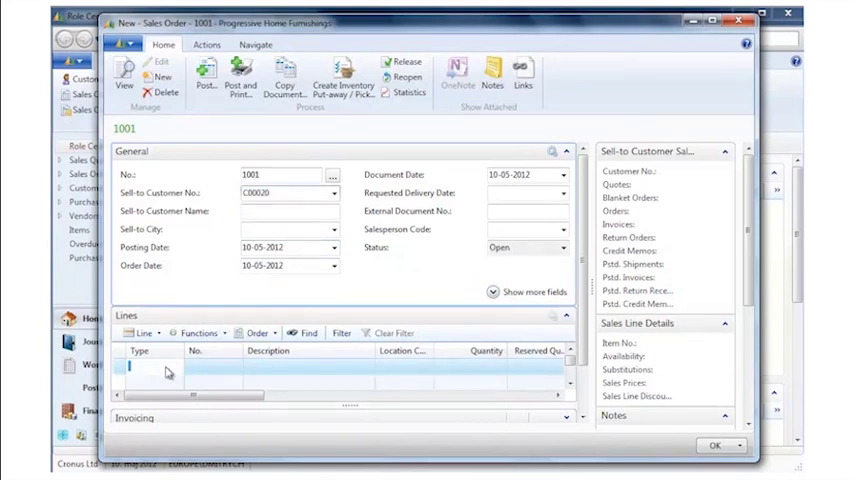
{"action": "left_click", "coordinate": [178, 368]}
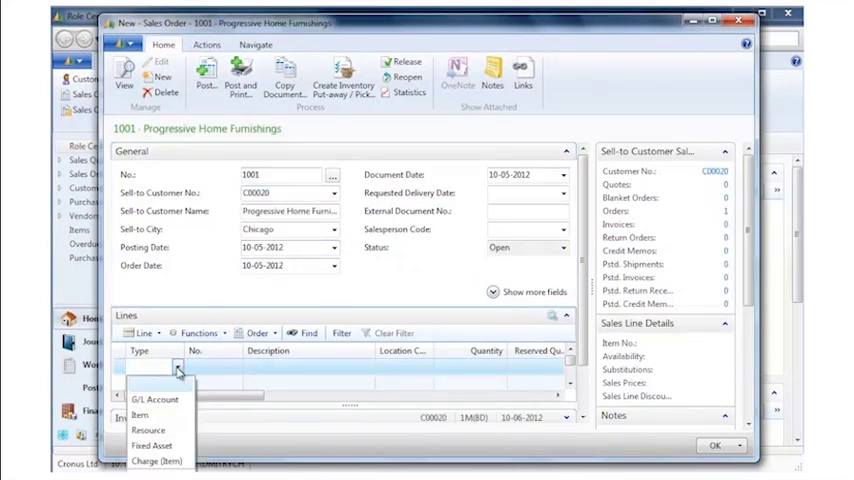
{"action": "left_click", "coordinate": [156, 400]}
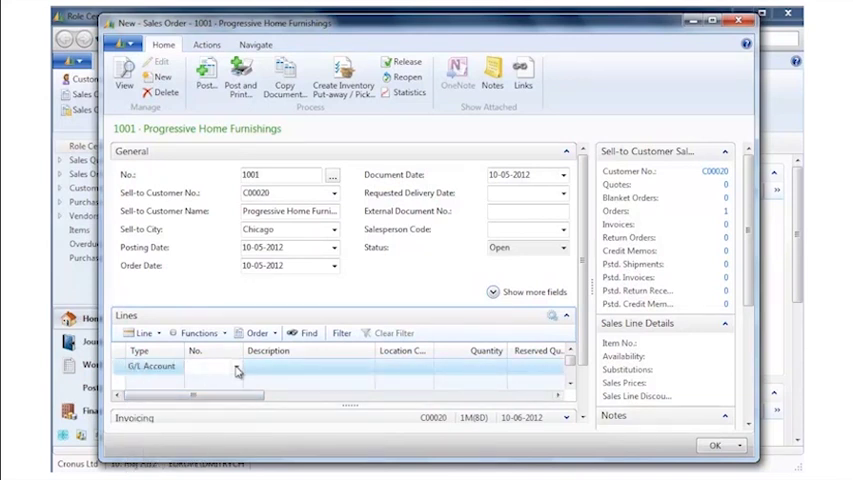
{"action": "left_click", "coordinate": [236, 366]}
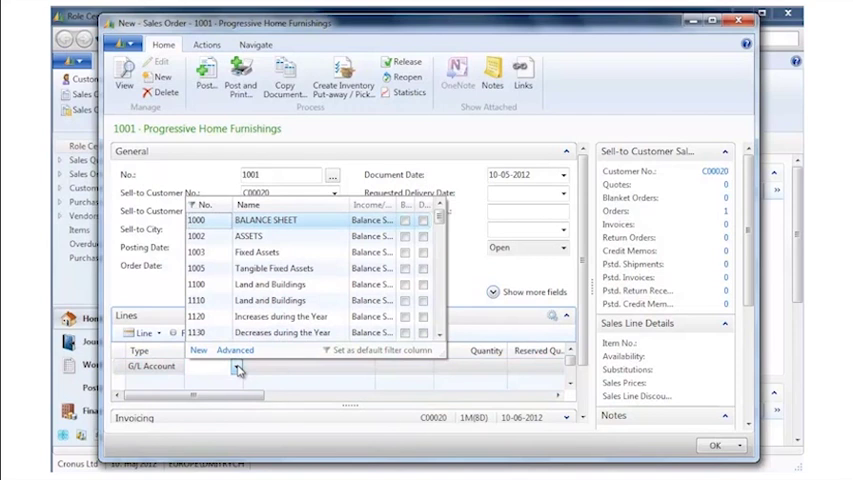
{"action": "type", "text": "of"}
{"action": "left_click", "coordinate": [484, 366]}
{"action": "type", "text": "2"}
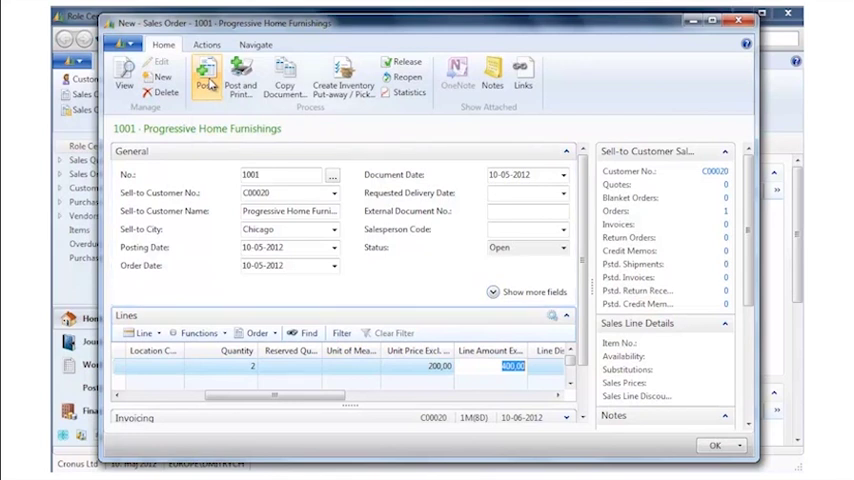
- Post the order as Ship and Invoice and bring up posted sales invoice 103022
{"action": "left_click", "coordinate": [208, 78]}
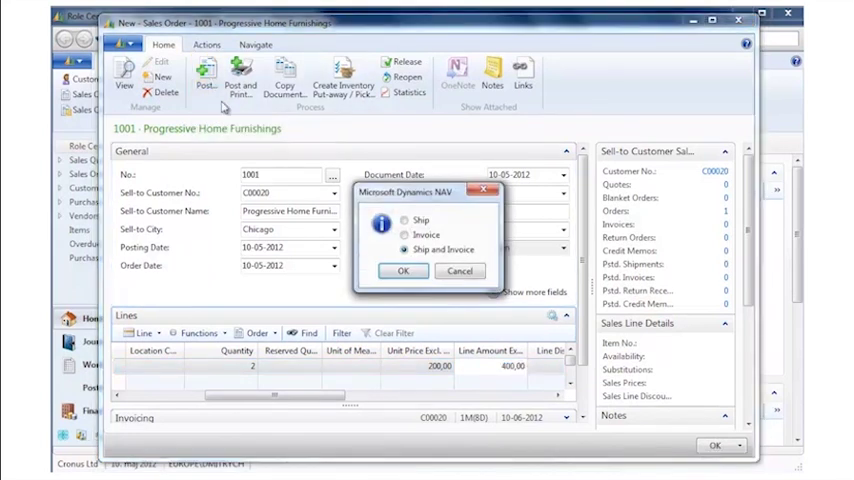
{"action": "left_click", "coordinate": [404, 272]}
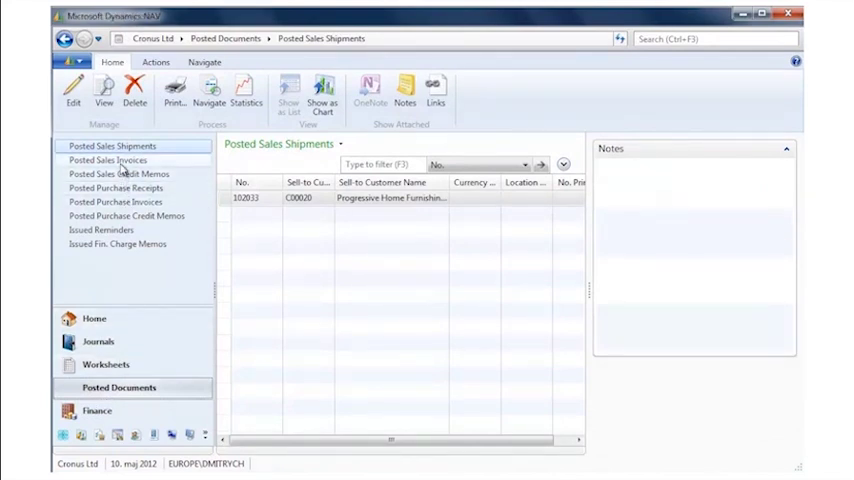
{"action": "left_click", "coordinate": [106, 160]}
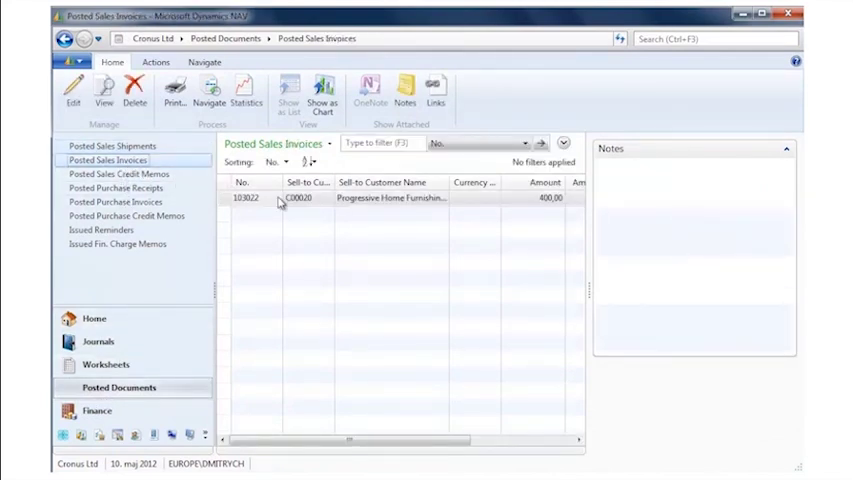
{"action": "double_click", "coordinate": [242, 196]}
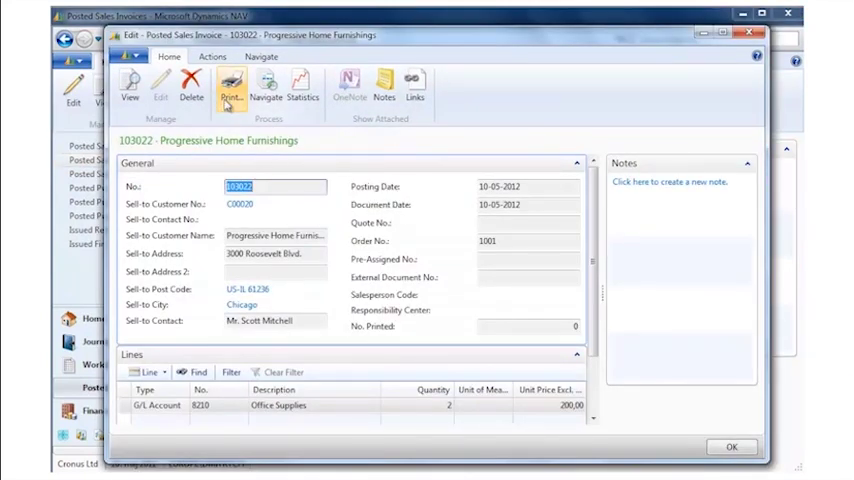
- Preview the printed invoice showing the 400.00 total and close it
{"action": "left_click", "coordinate": [232, 84]}
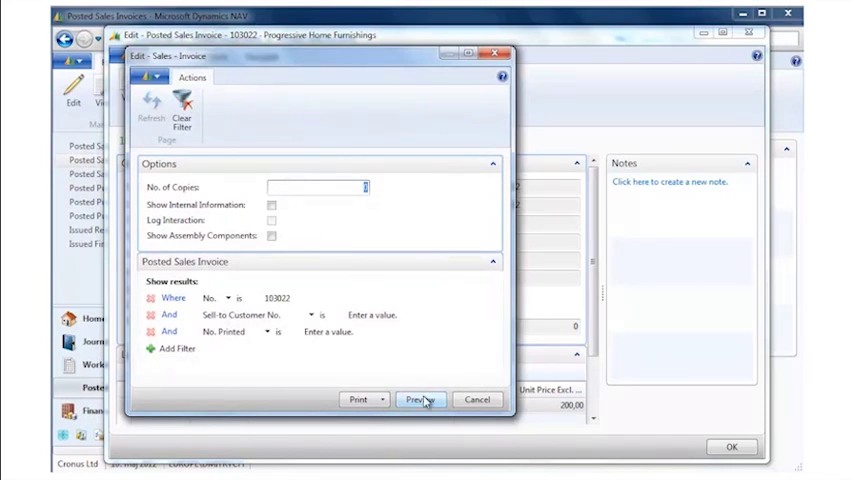
{"action": "left_click", "coordinate": [420, 400]}
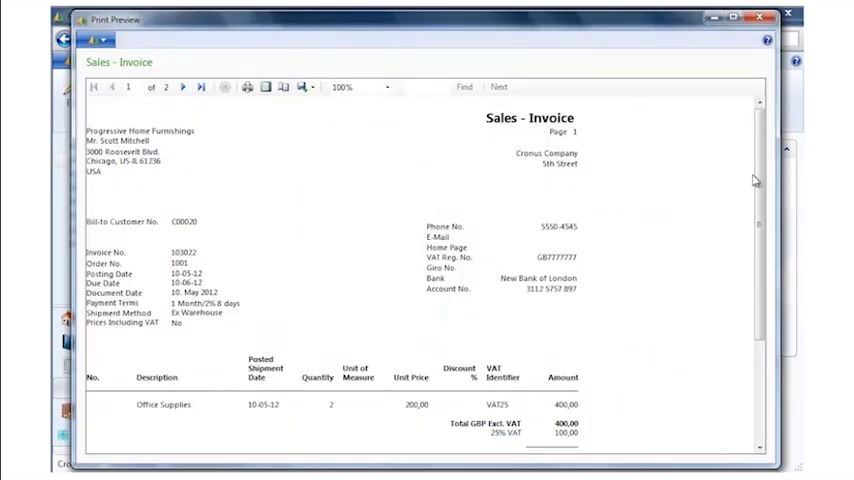
{"action": "scroll", "scroll_direction": "down", "scroll_amount": 3}
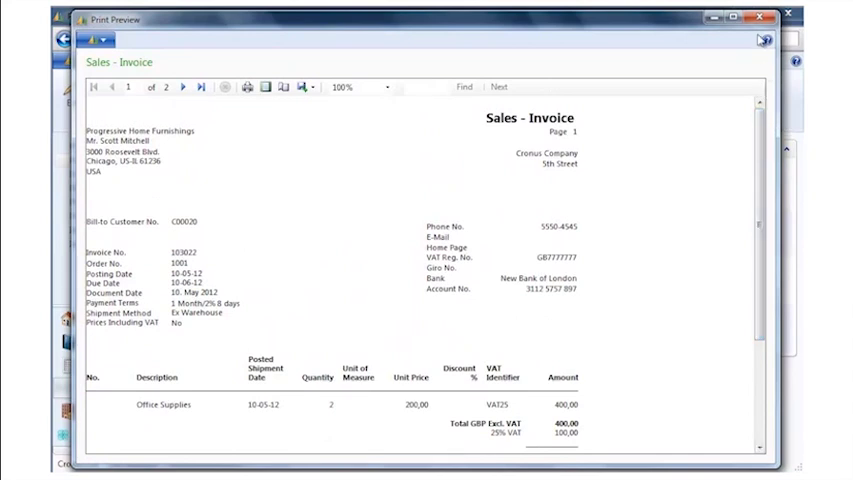
{"action": "left_click", "coordinate": [760, 20]}
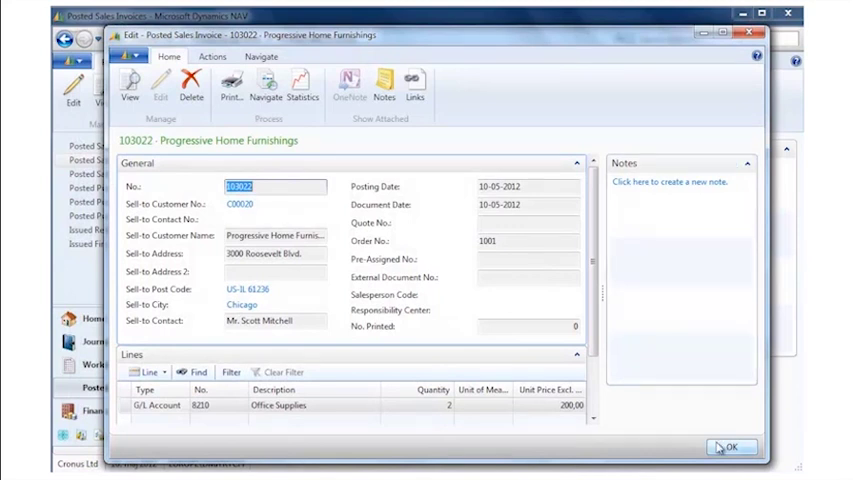
- Open the Jet Reports Report Player and flip the gallery to 3 NAV SALES - Sales Dashboard
{"action": "left_click", "coordinate": [732, 446]}
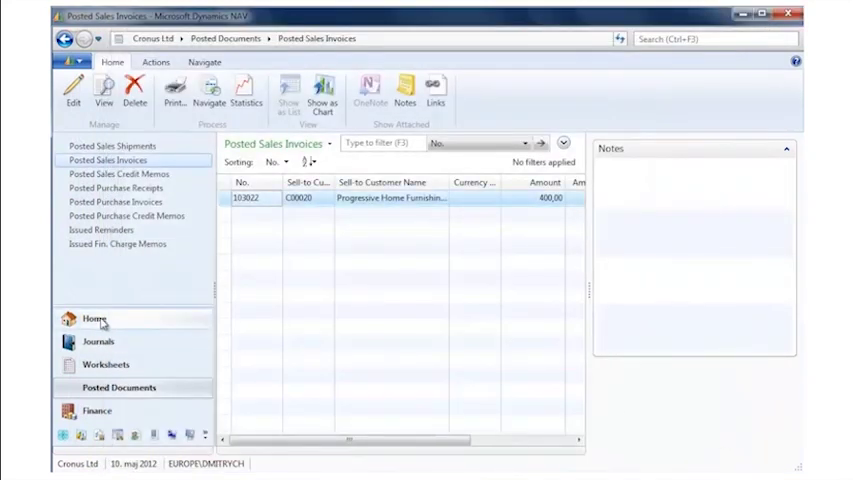
{"action": "left_click", "coordinate": [94, 318]}
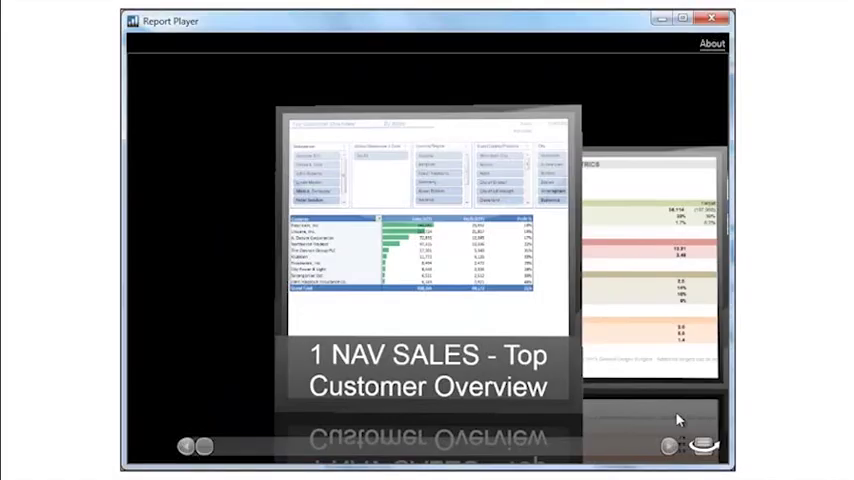
{"action": "left_click", "coordinate": [668, 448]}
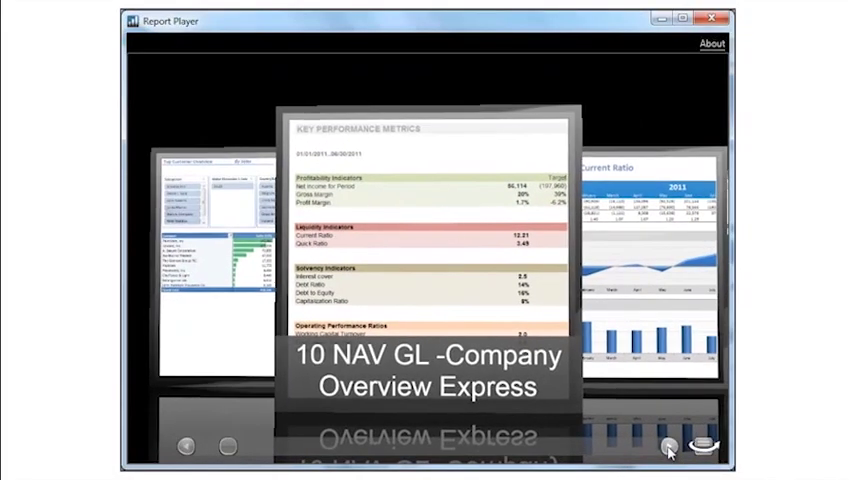
{"action": "left_click", "coordinate": [668, 448]}
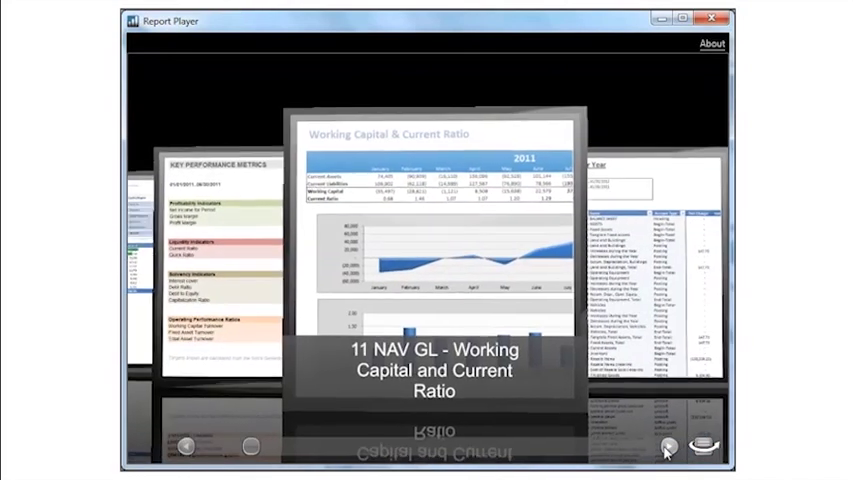
{"action": "left_click", "coordinate": [668, 448]}
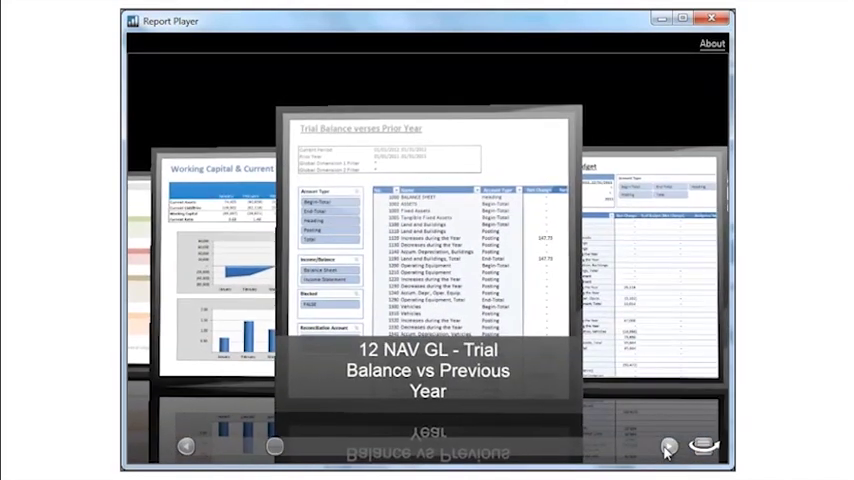
{"action": "left_click", "coordinate": [668, 448]}
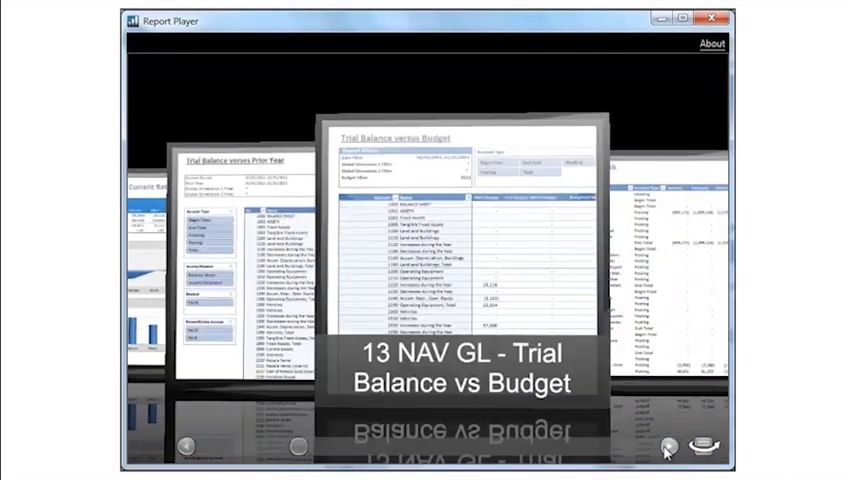
{"action": "left_click", "coordinate": [668, 446]}
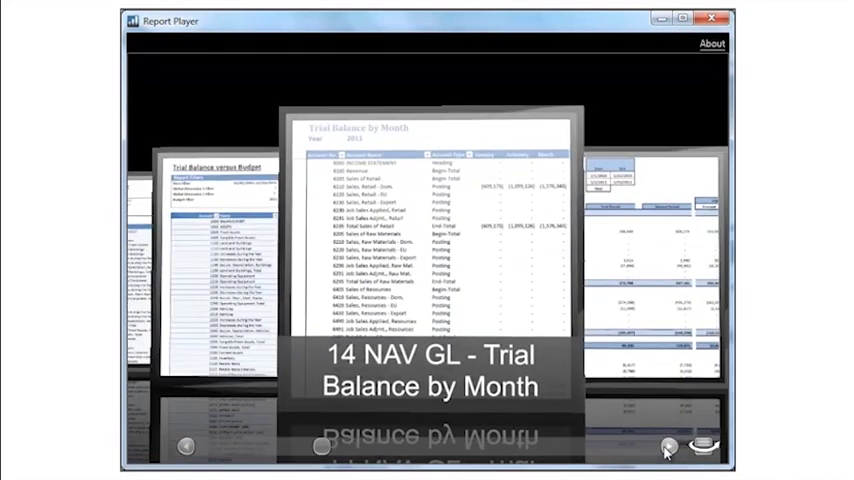
{"action": "left_click", "coordinate": [668, 446]}
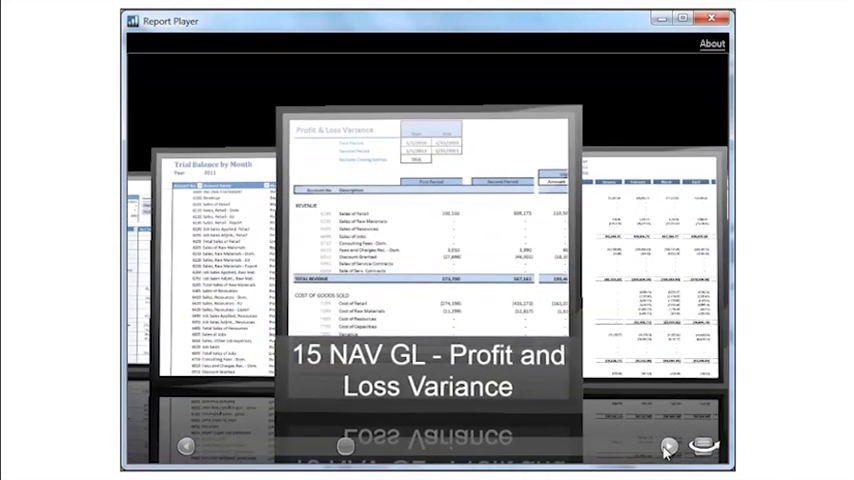
{"action": "left_click", "coordinate": [668, 448]}
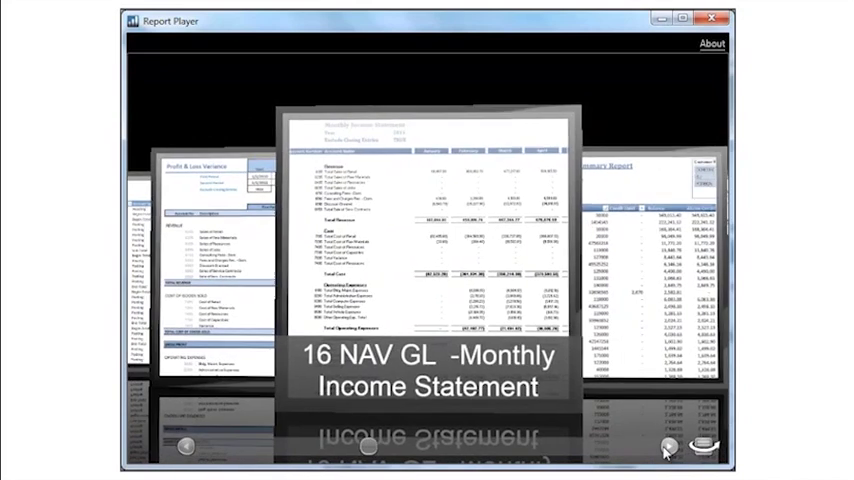
{"action": "left_click", "coordinate": [672, 448]}
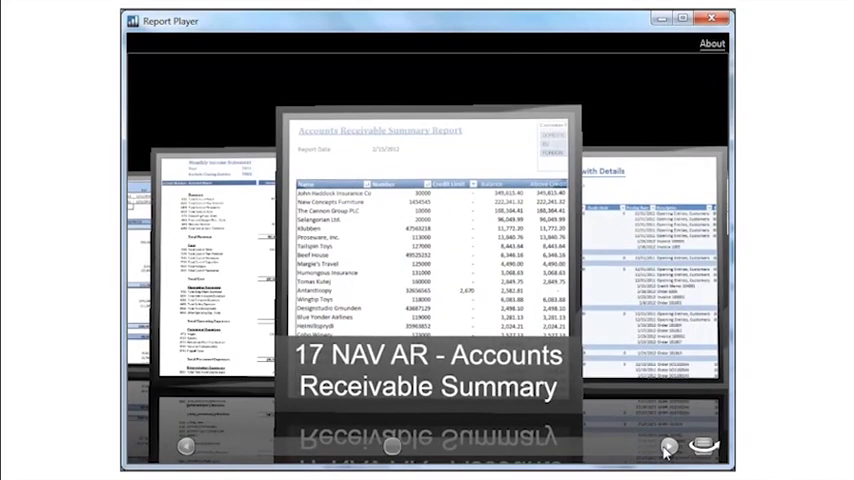
{"action": "left_click", "coordinate": [664, 448]}
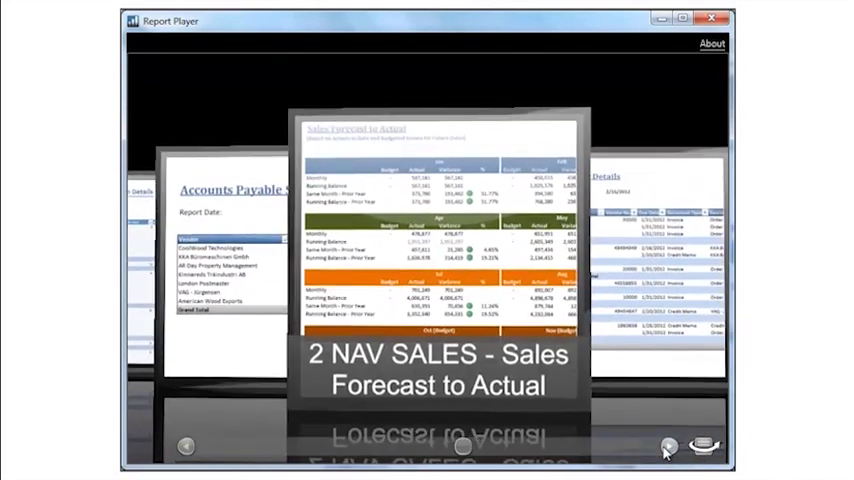
{"action": "left_click", "coordinate": [664, 446]}
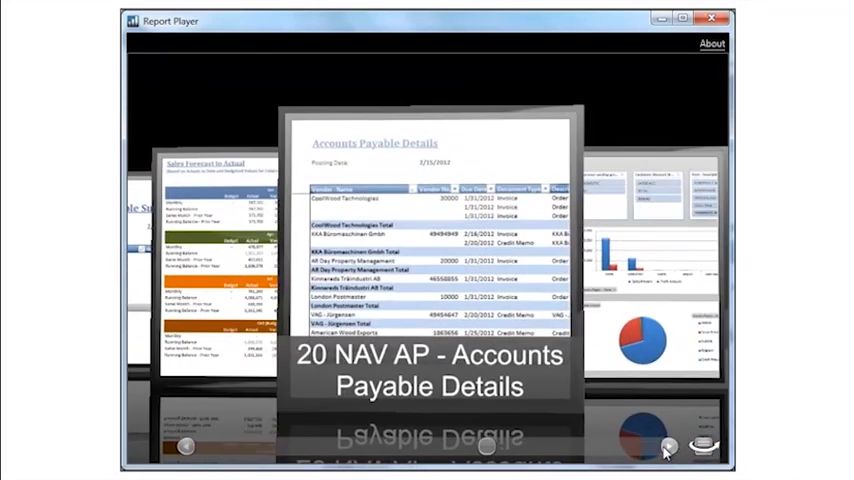
{"action": "left_click", "coordinate": [668, 448]}
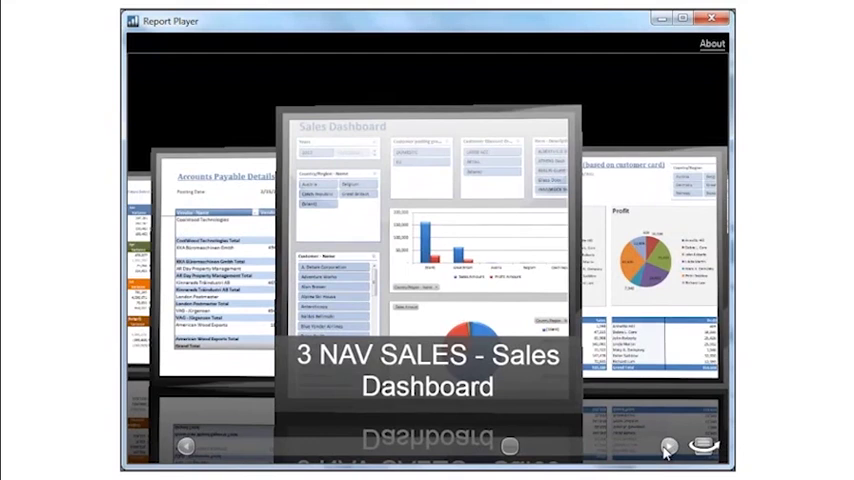
{"action": "mouse_move", "coordinate": [620, 424]}
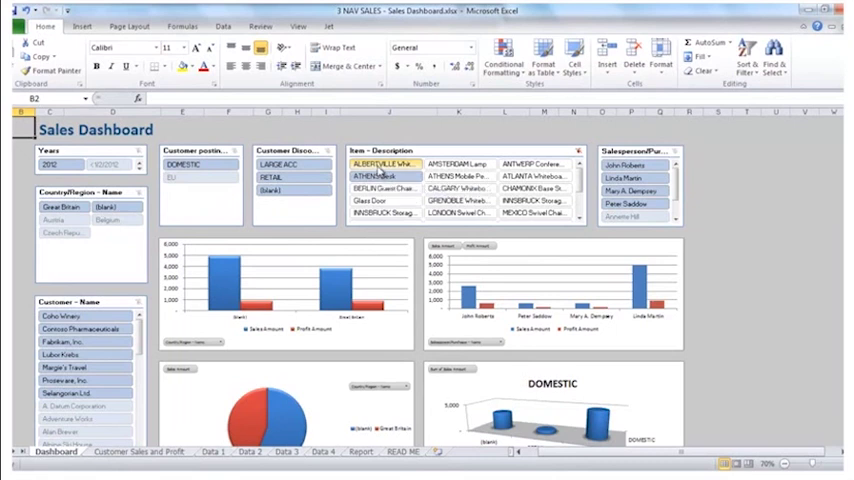
- Run the NAV SALES Sales Dashboard report so the workbook opens in Excel with slicers and charts
{"action": "left_click", "coordinate": [382, 200]}
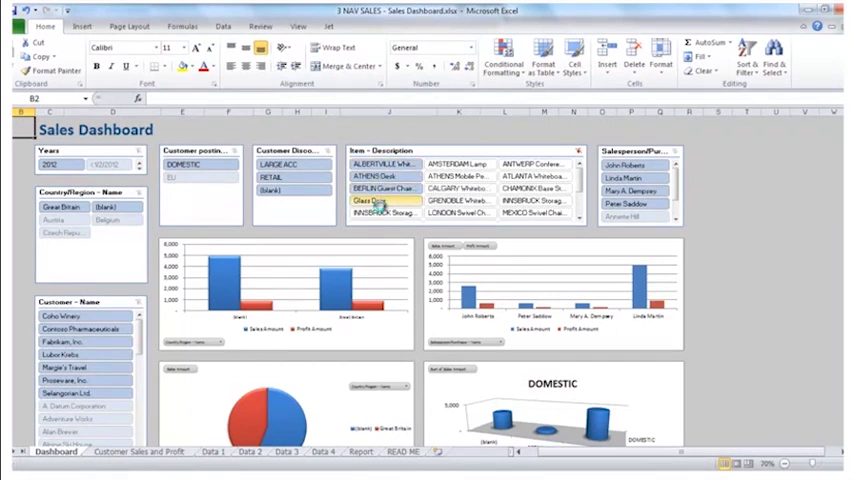